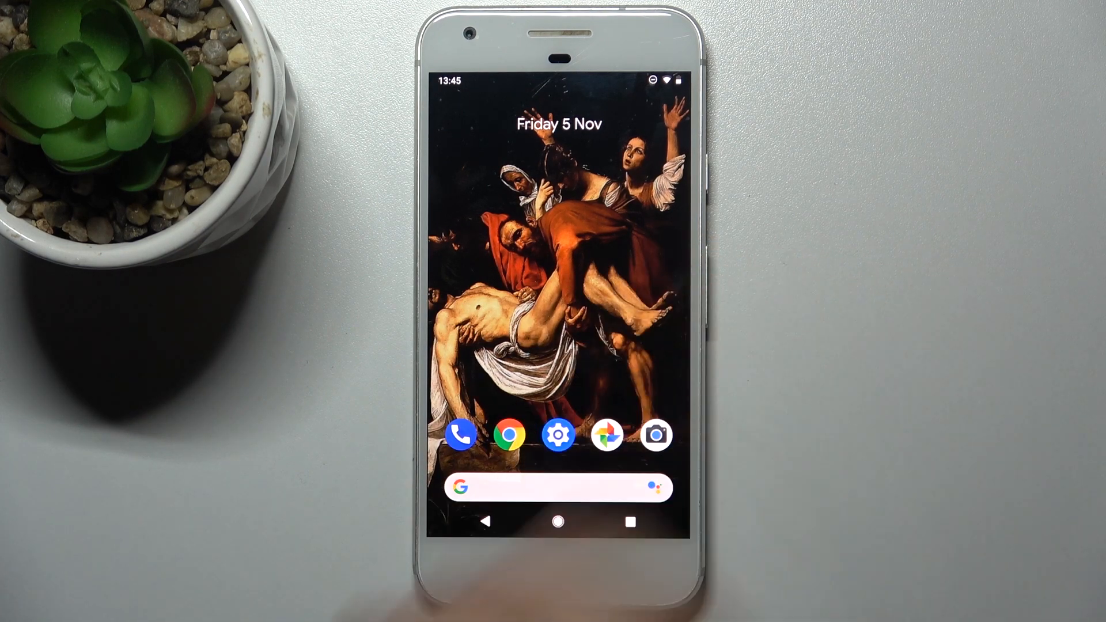
Step: Open Settings and go to Languages & input to reach Gboard's keyboard languages
left_click(558, 434)
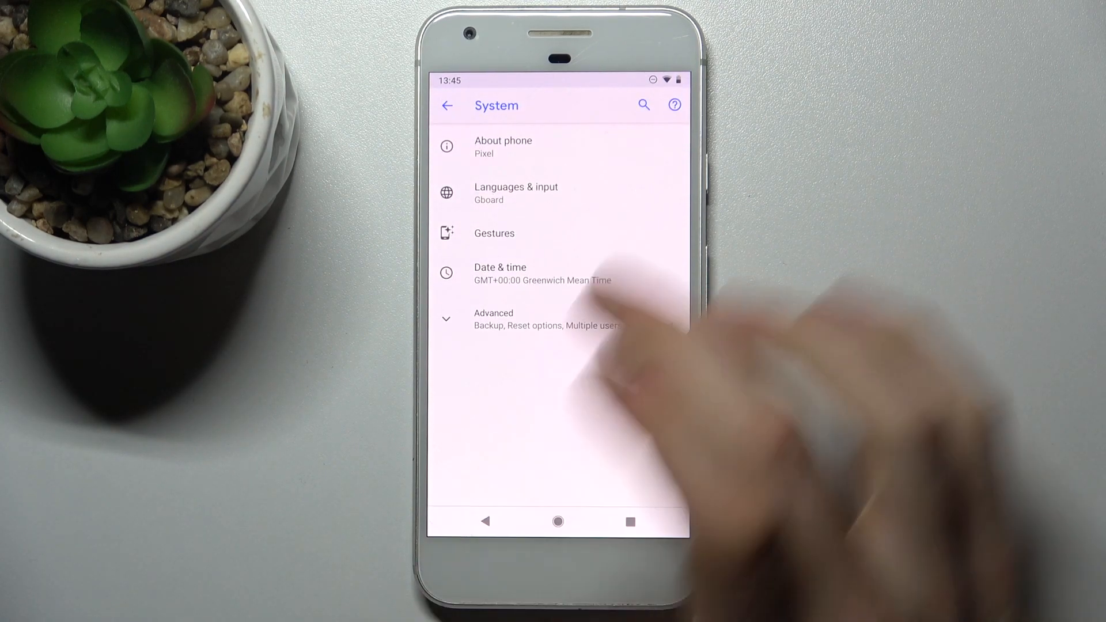
left_click(516, 192)
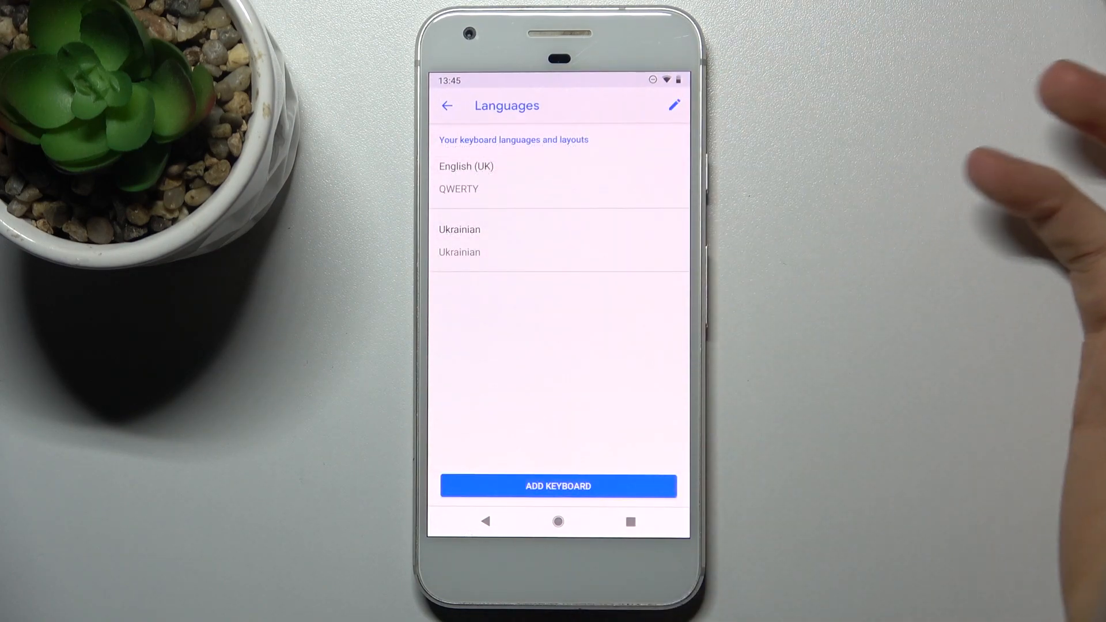
Step: Add the Greek layout to Gboard's languages and return to the virtual keyboard list
left_click(559, 485)
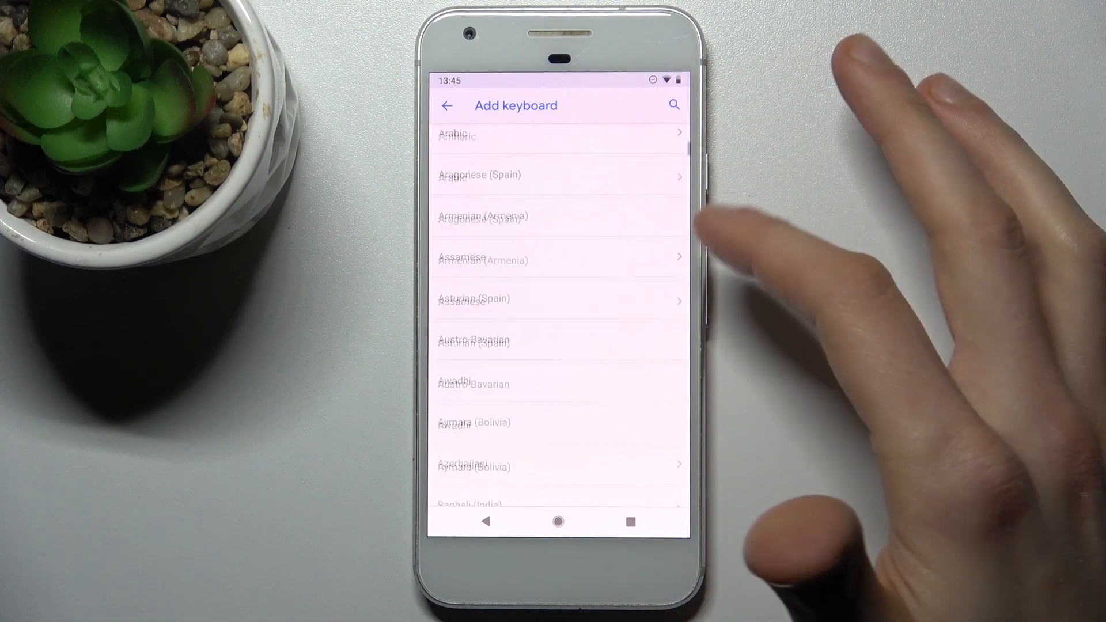
scroll("down", 3)
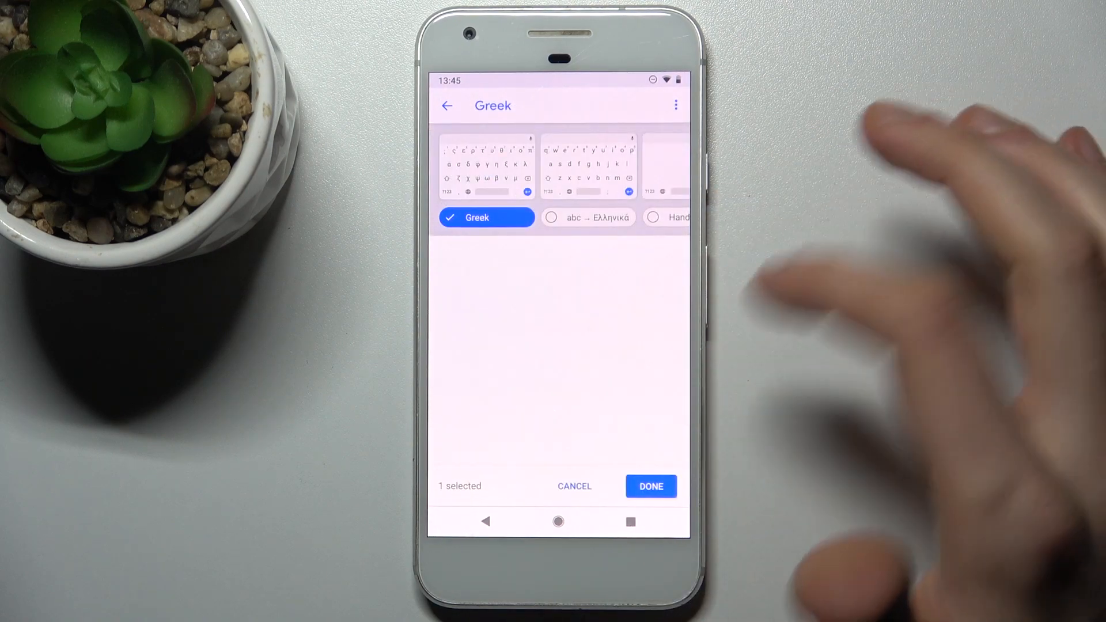
left_click(650, 486)
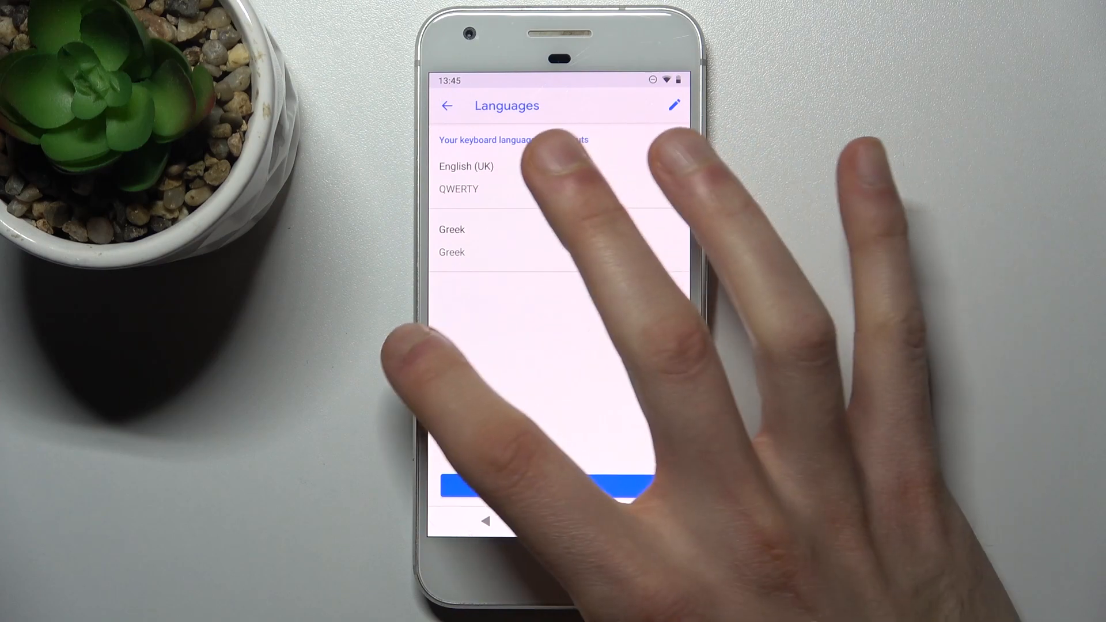
left_click(447, 105)
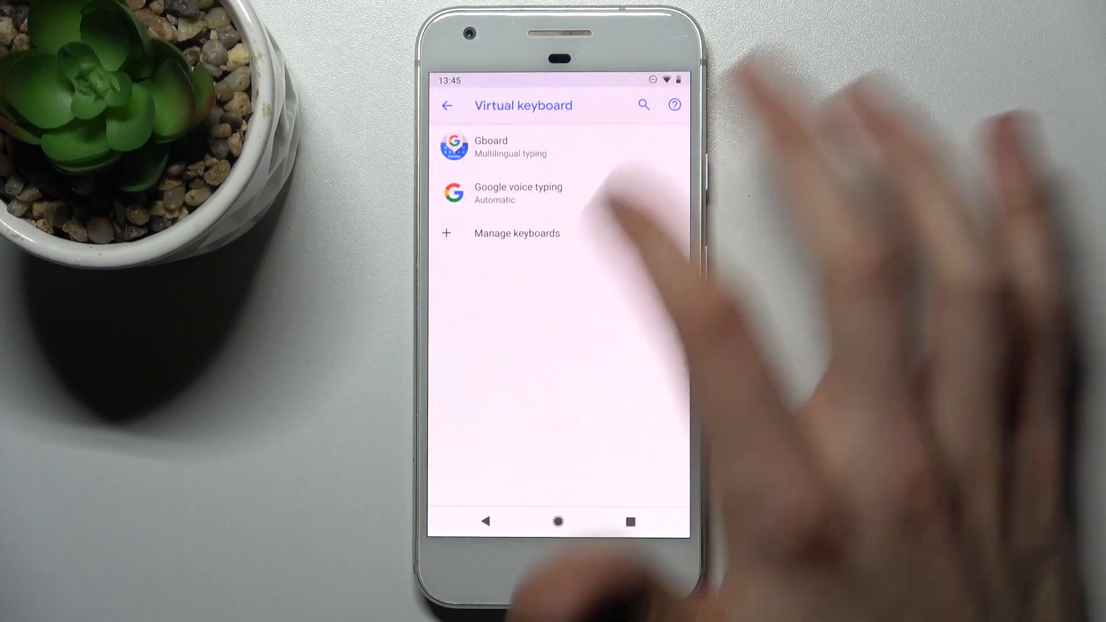
Step: Type a Greek phrase into the Settings search, then go to the home screen
left_click(642, 104)
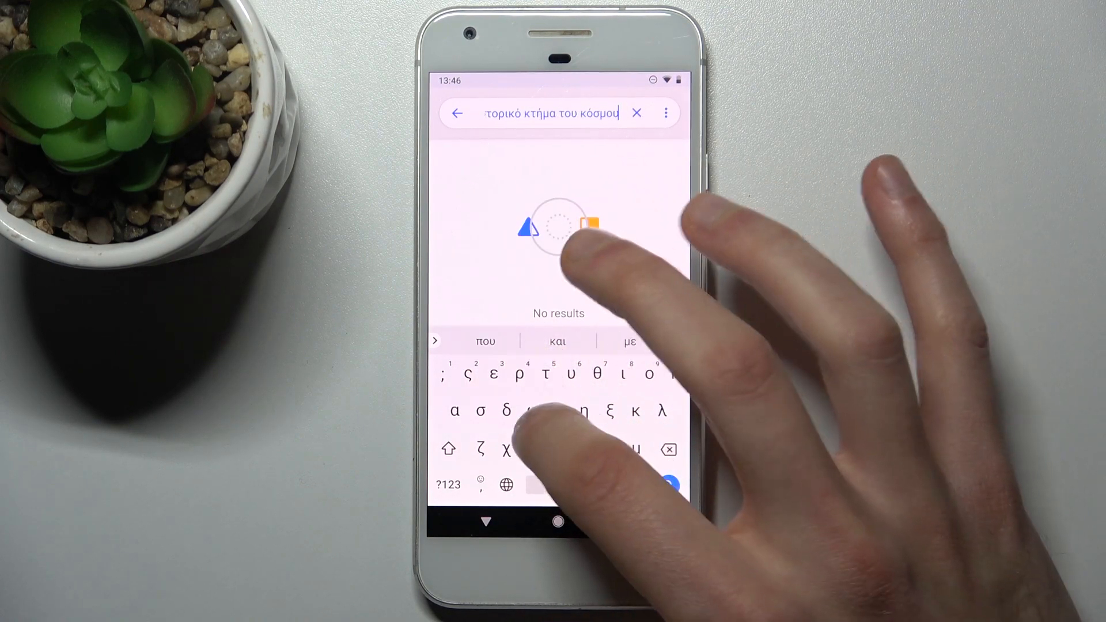
left_click(557, 522)
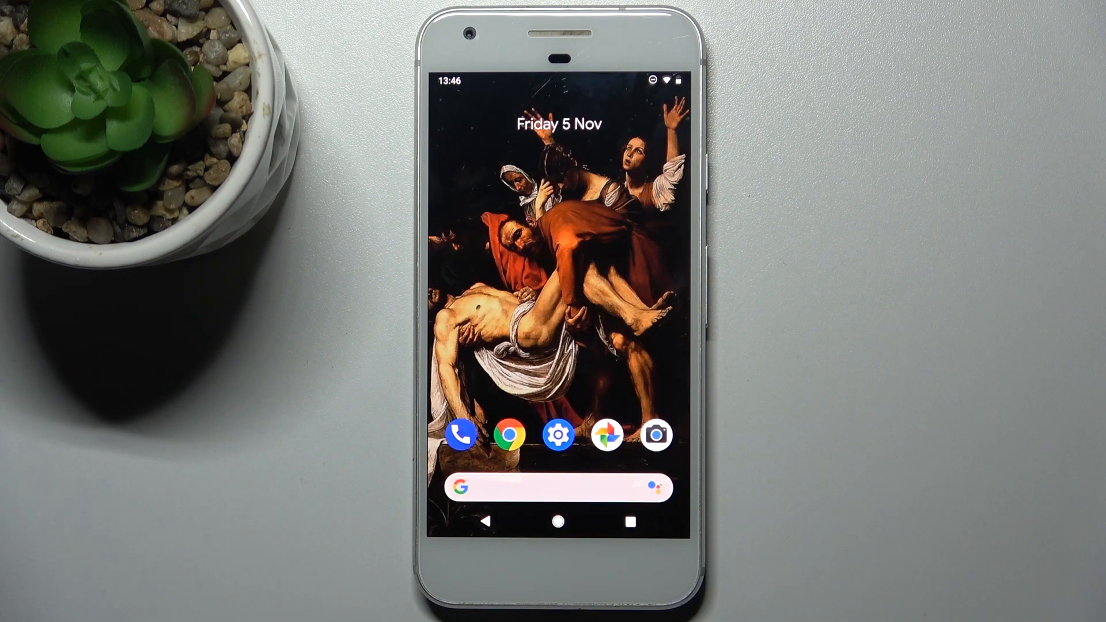